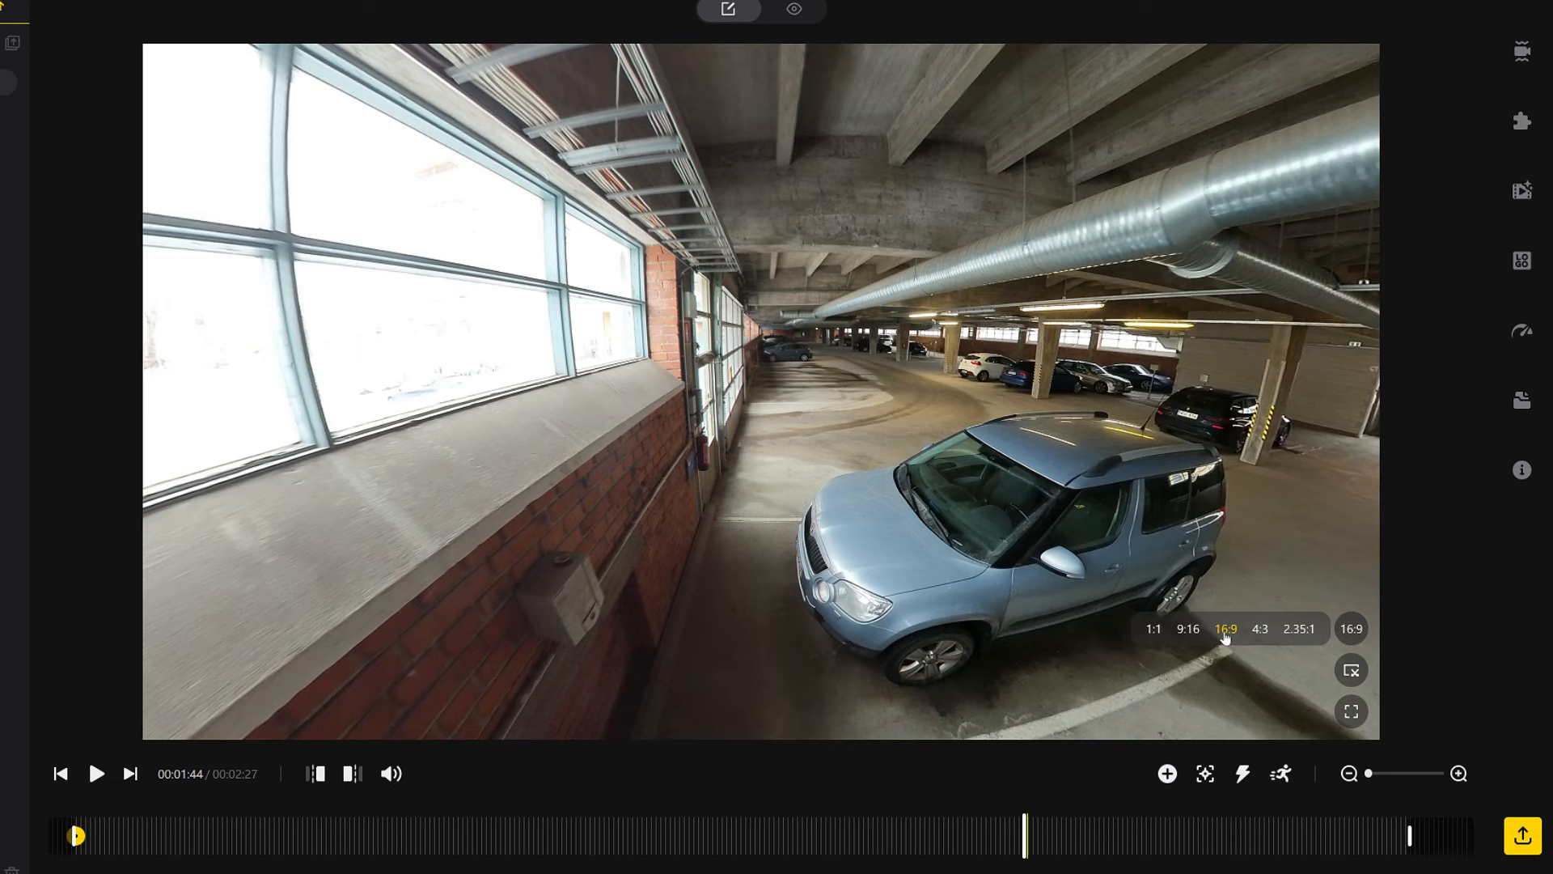
Switch the parking-garage clip's reframe aspect ratio from 16:9 to 4:3
{"action": "left_click", "coordinate": [1258, 629]}
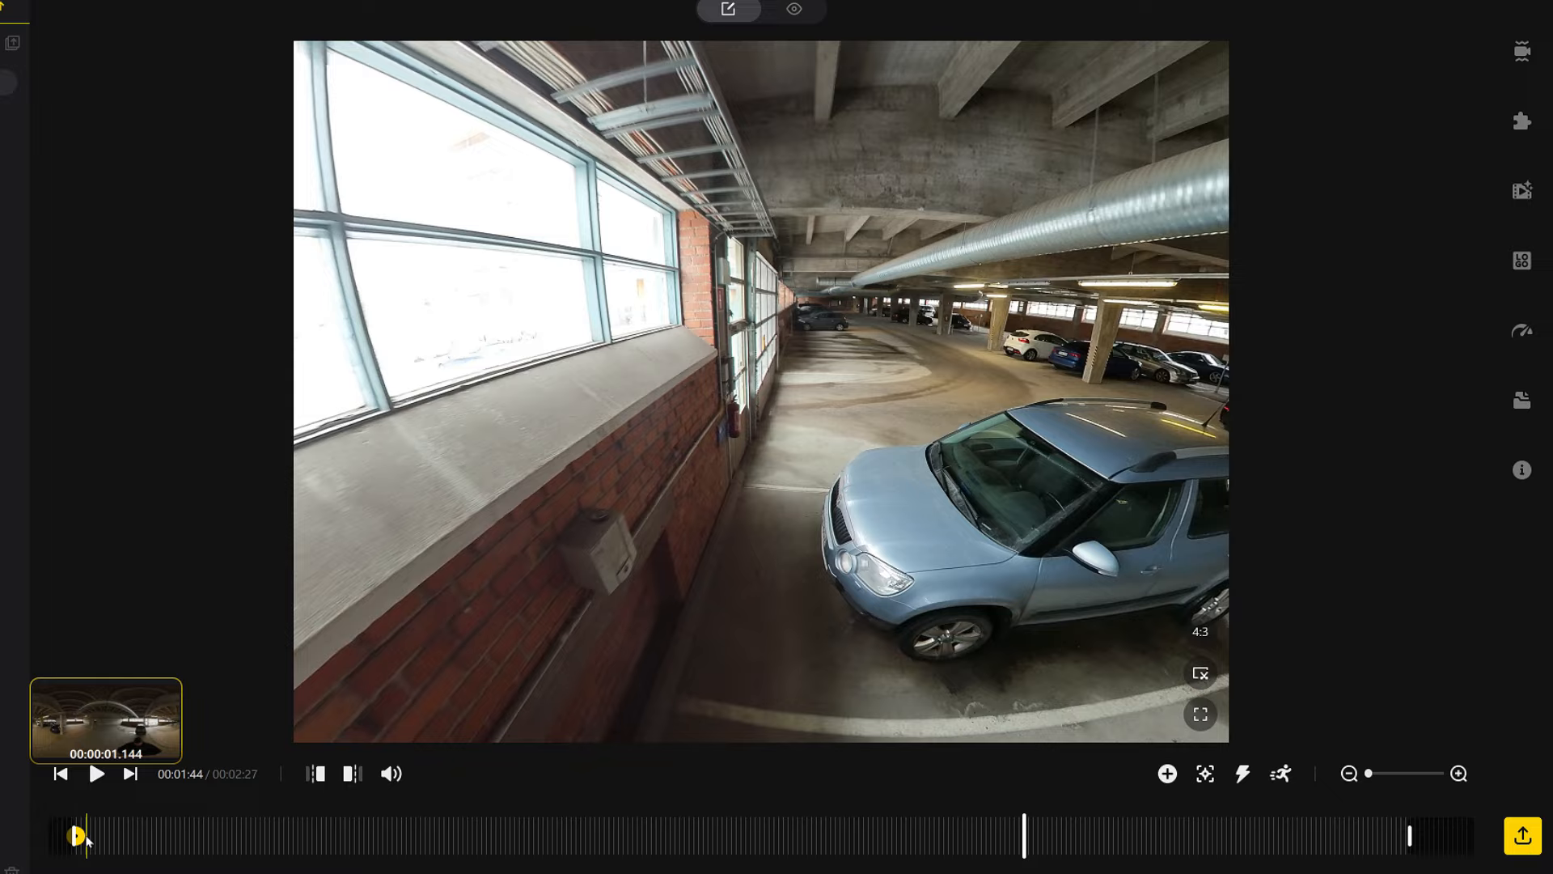